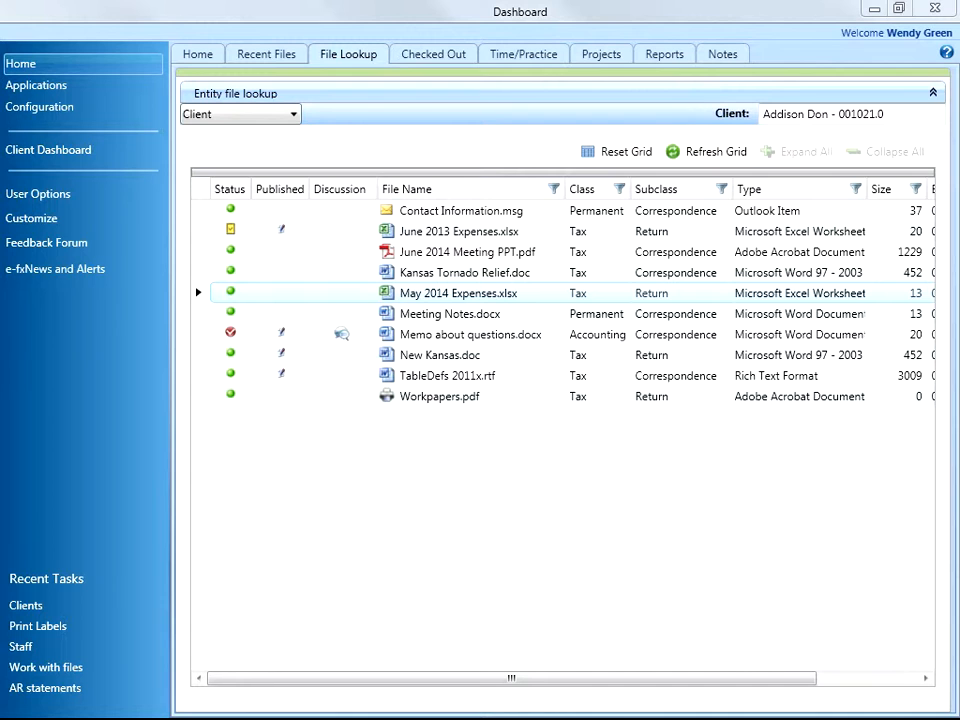
{"action": "mouse_move", "coordinate": [364, 298]}
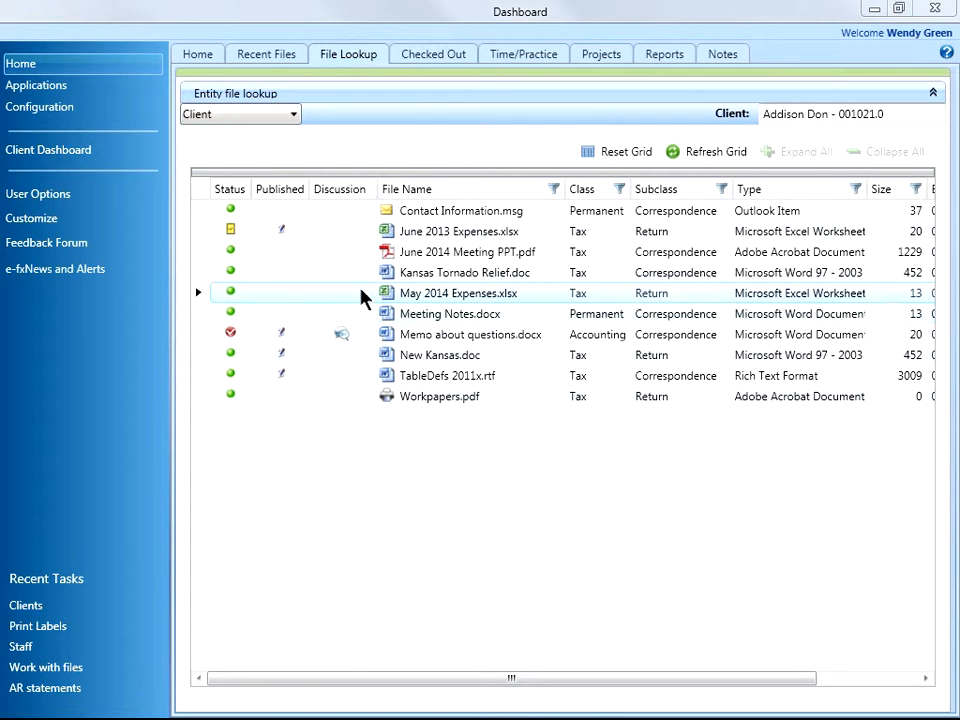
Step: Edit May 2014 Expenses.xlsx directly in Excel from the file grid, then close the workbook
{"action": "double_click", "coordinate": [458, 292]}
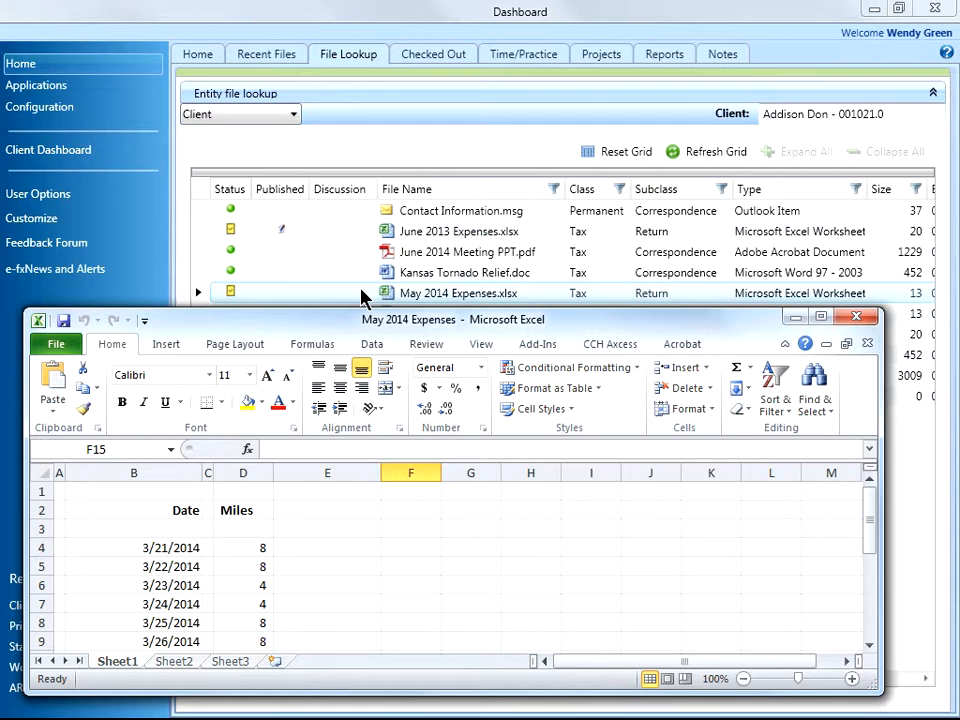
{"action": "left_click", "coordinate": [884, 320]}
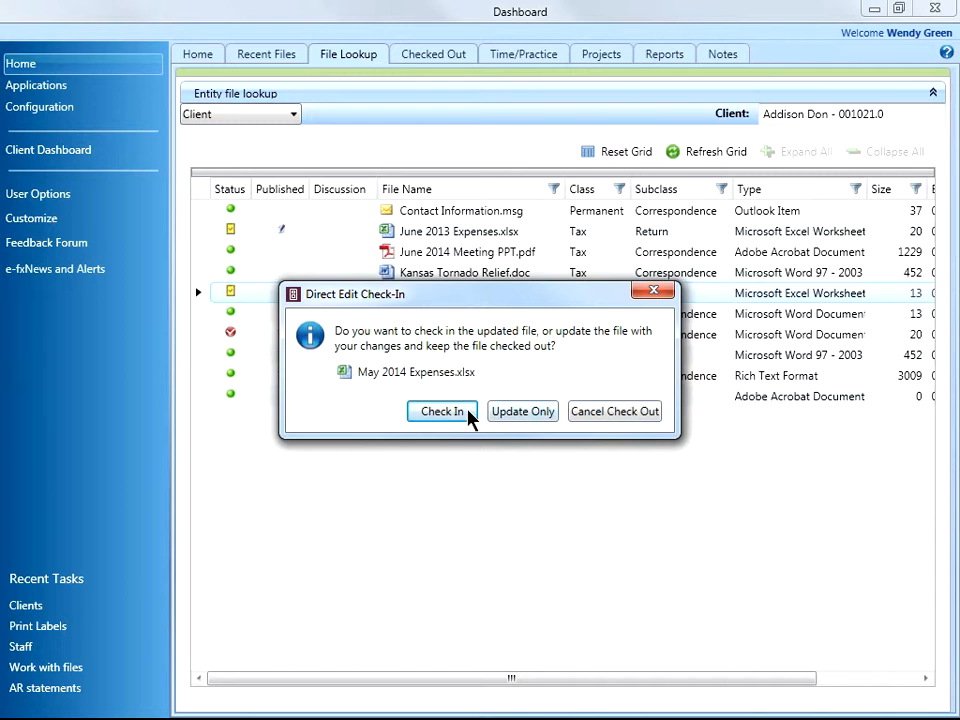
Step: Check the edited May 2014 Expenses.xlsx back in via the Direct Edit Check-In dialog
{"action": "left_click", "coordinate": [440, 412]}
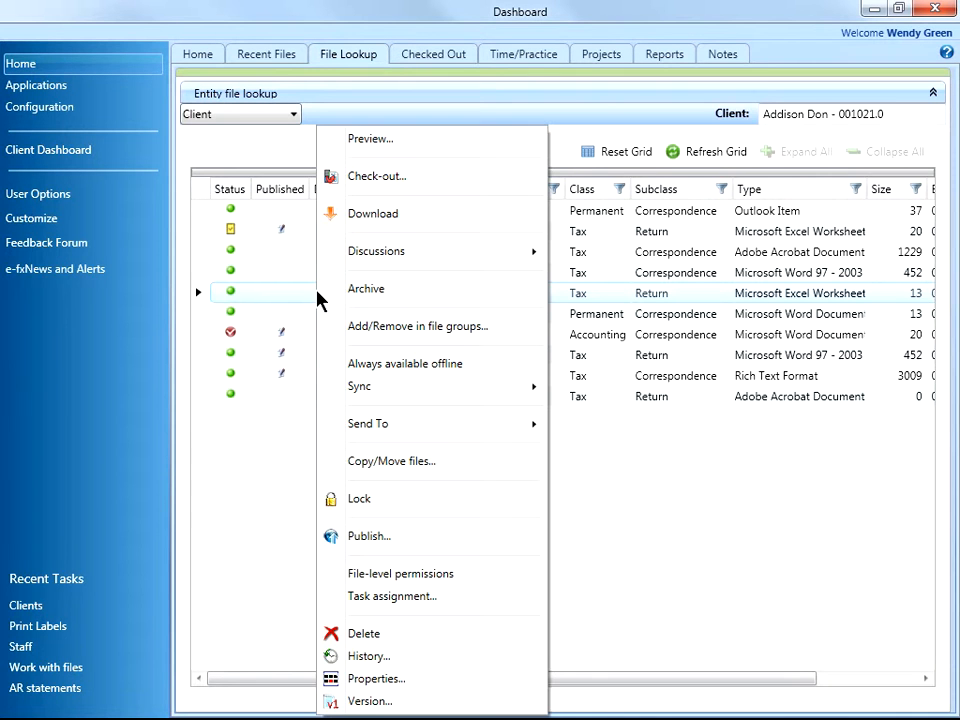
{"action": "mouse_move", "coordinate": [376, 176]}
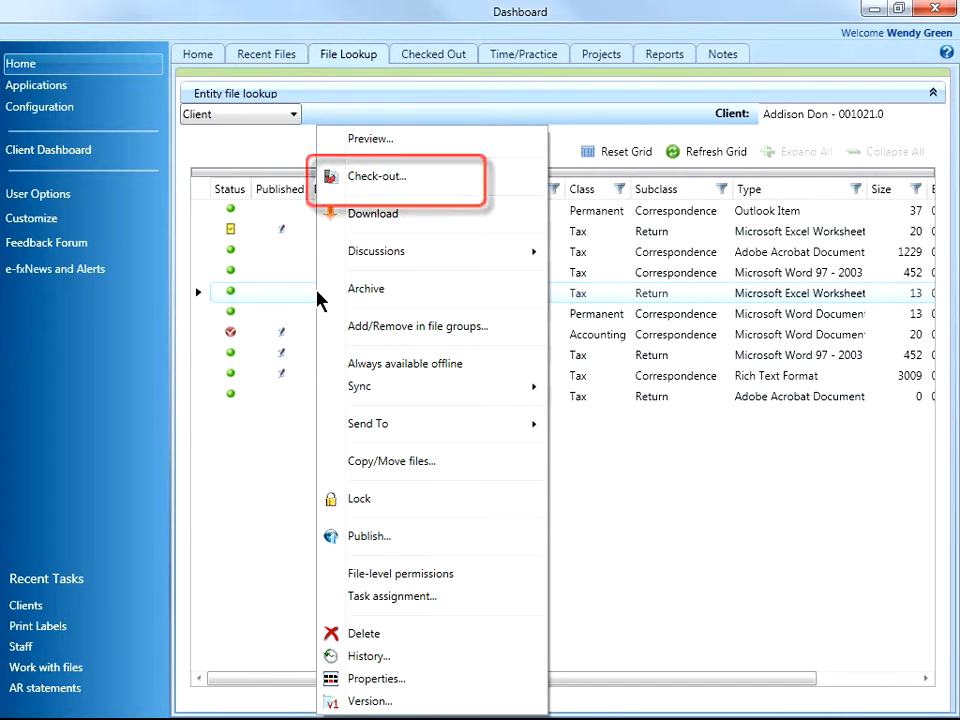
{"action": "mouse_move", "coordinate": [376, 190]}
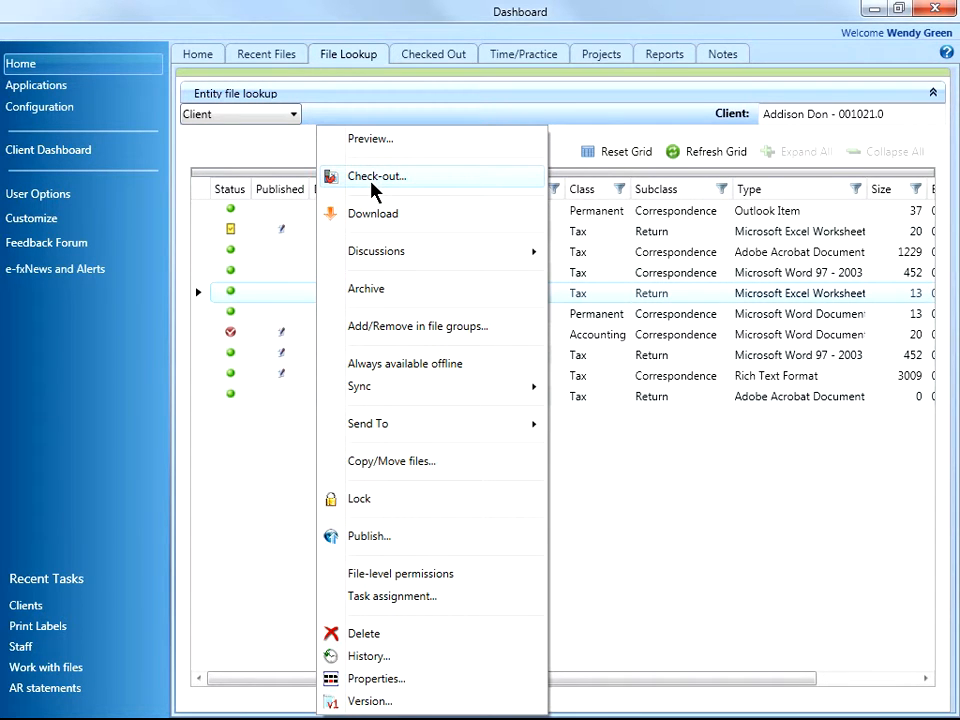
Step: Start a manual check-out of May 2014 Expenses.xlsx from the grid's context menu
{"action": "left_click", "coordinate": [376, 176]}
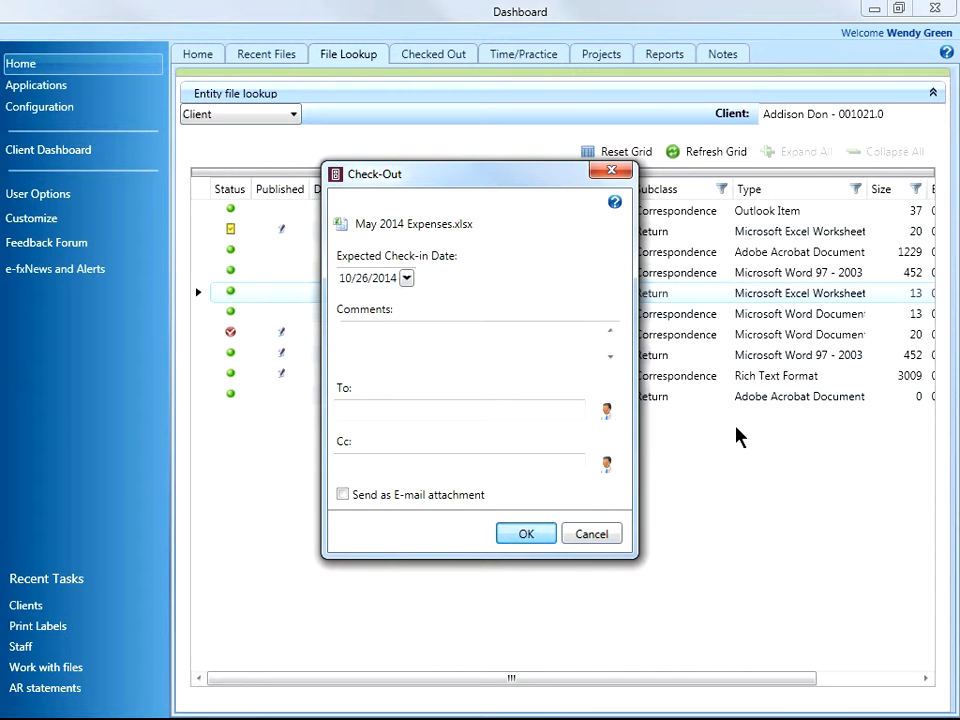
Step: Confirm the check-out with expected check-in date 10/26/2014, declining to open the file
{"action": "left_click", "coordinate": [524, 532]}
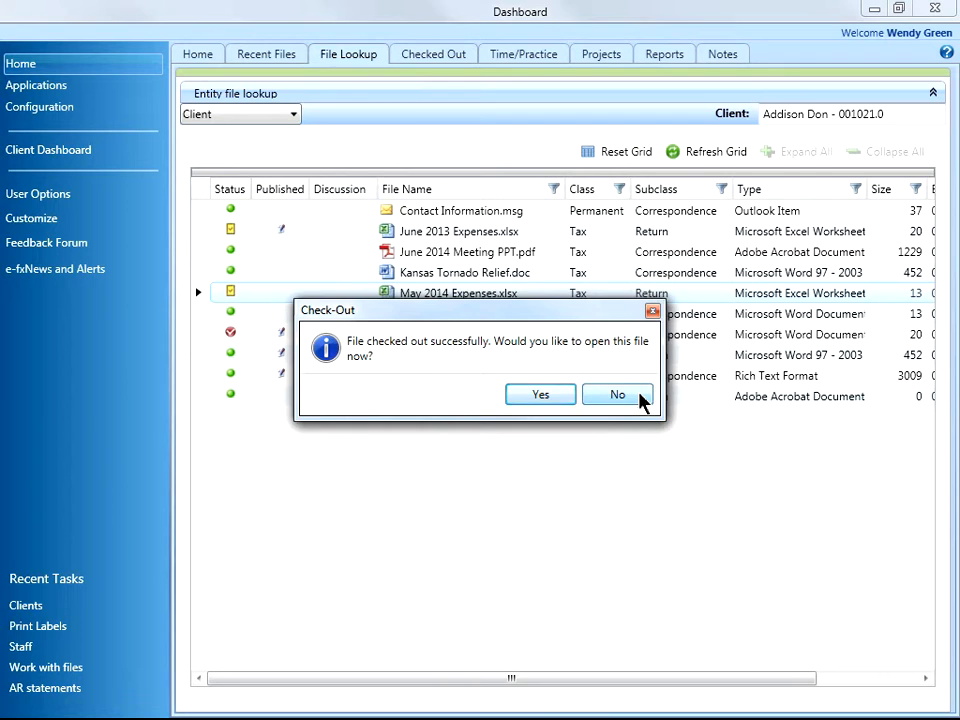
{"action": "left_click", "coordinate": [616, 394]}
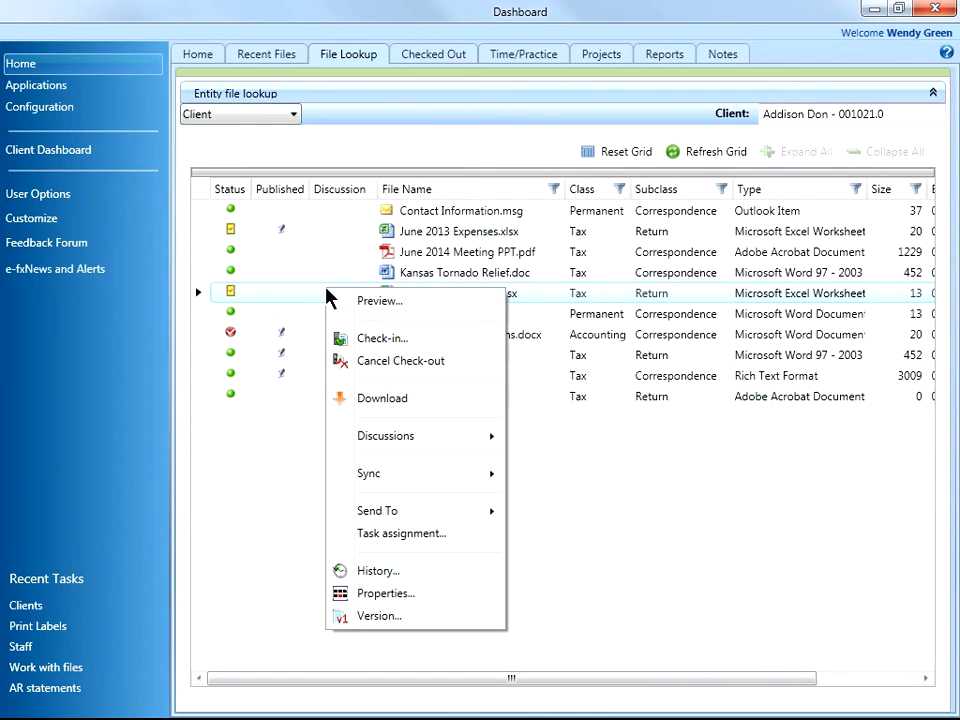
{"action": "mouse_move", "coordinate": [400, 360]}
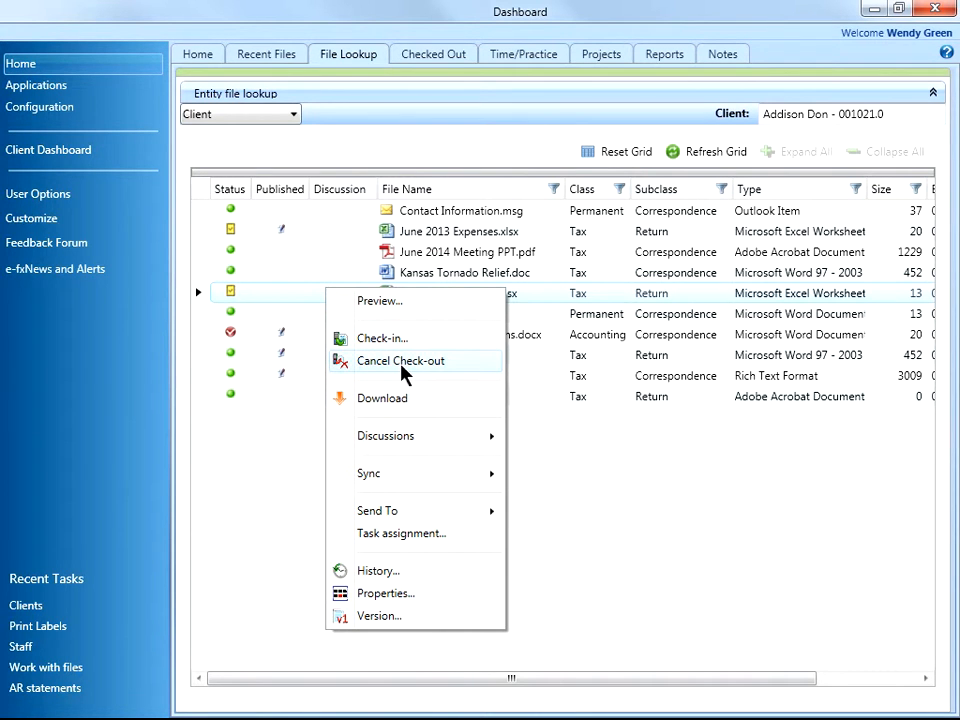
Step: Cancel the check-out of May 2014 Expenses.xlsx so its status returns to available
{"action": "left_click", "coordinate": [400, 360]}
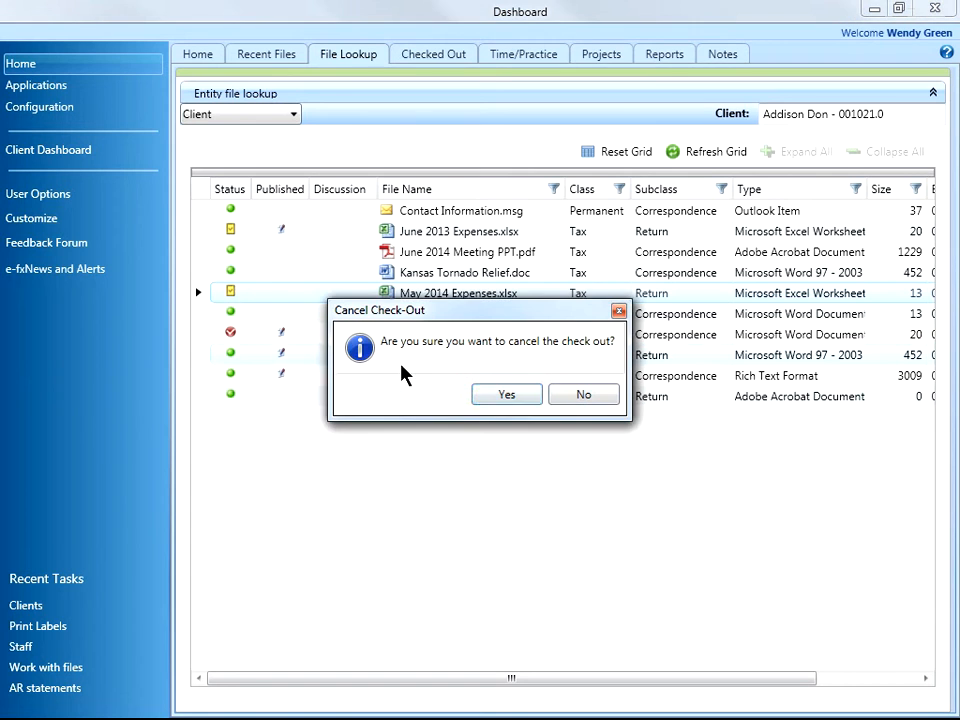
{"action": "left_click", "coordinate": [506, 394]}
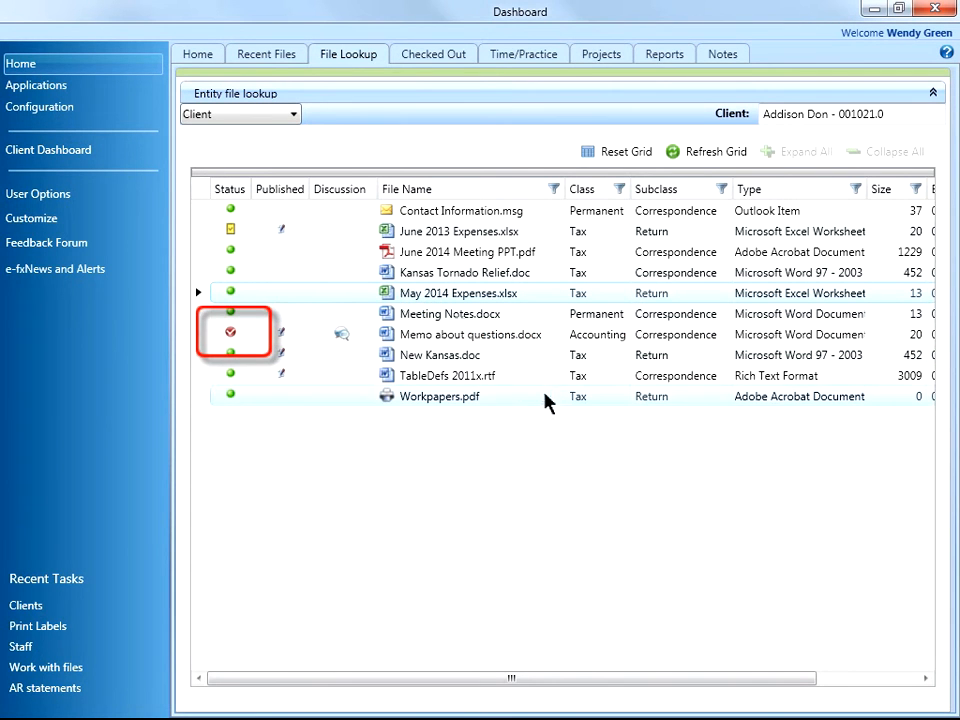
{"action": "mouse_move", "coordinate": [230, 332]}
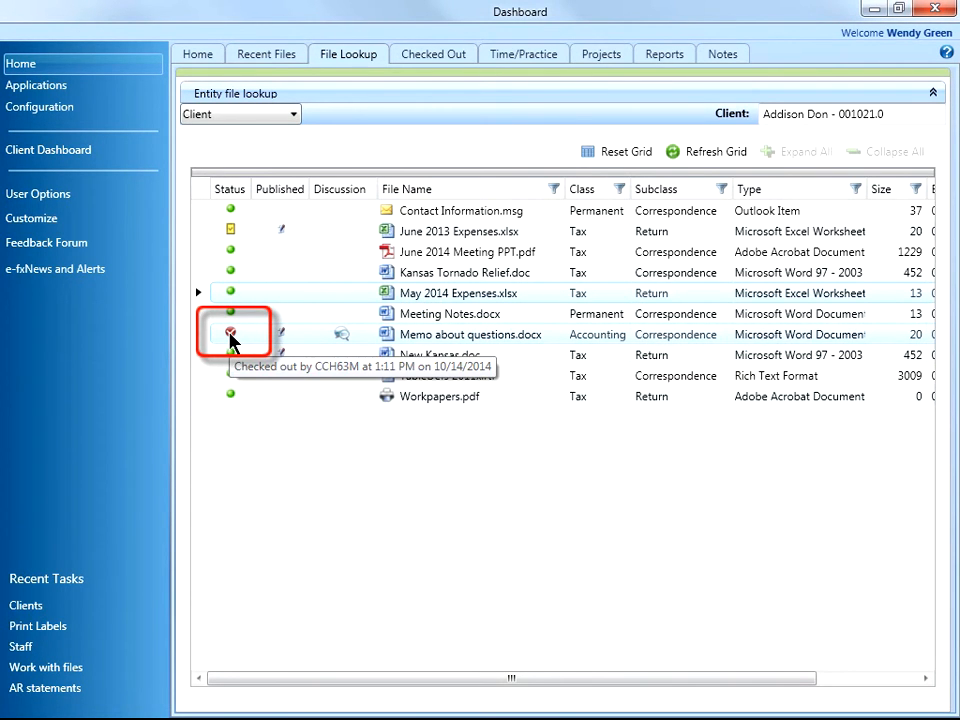